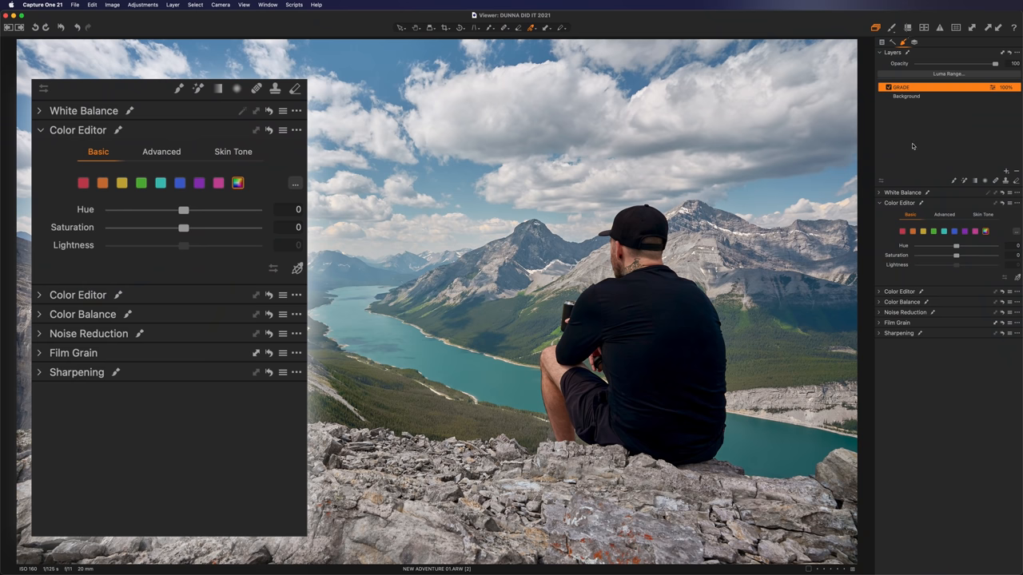
pyautogui.moveTo(147, 302)
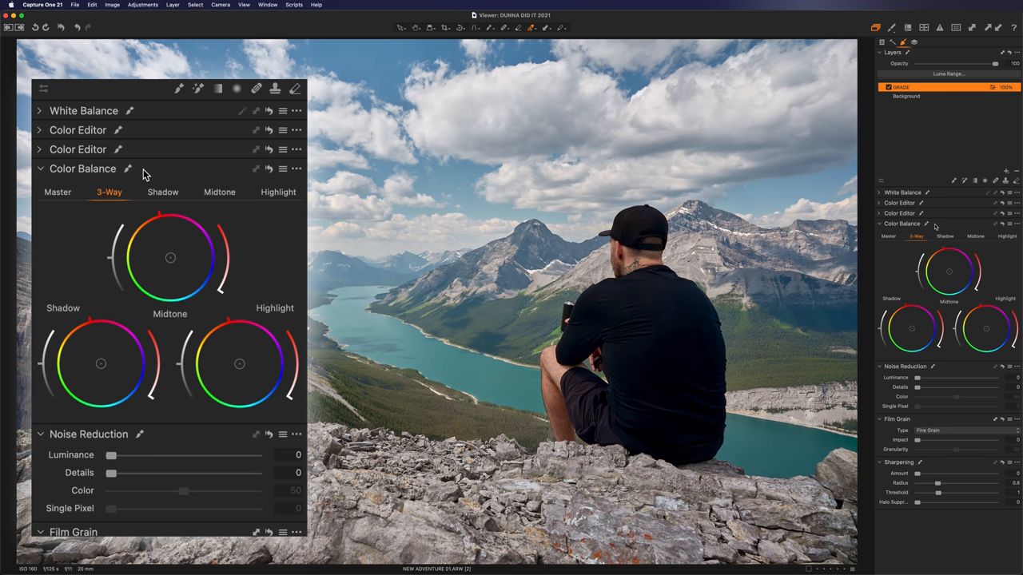
pyautogui.moveTo(64, 201)
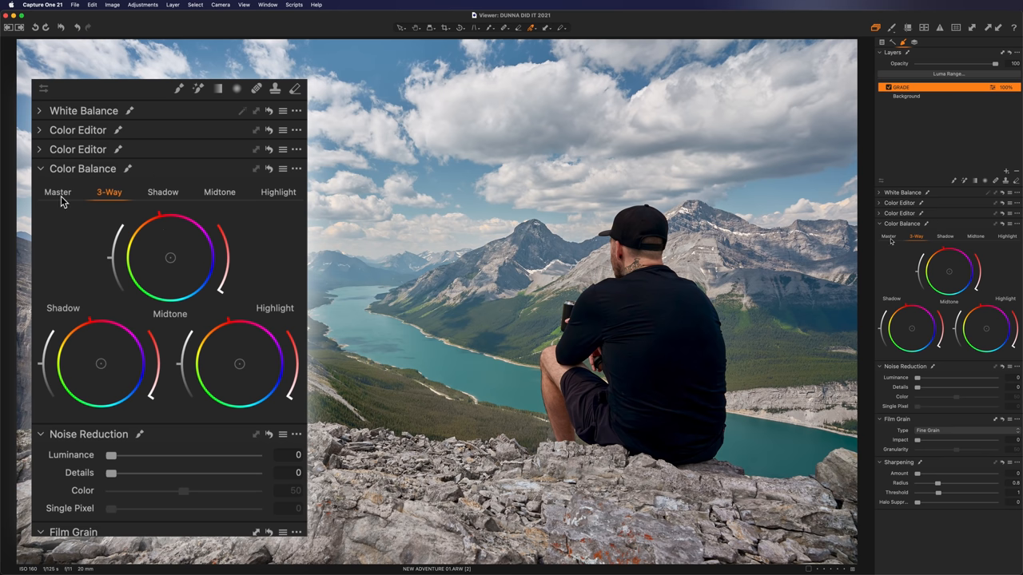
# Step: View the GRADE layer's colour balance as the single Master wheel, then return to the 3-Way wheels
pyautogui.click(57, 192)
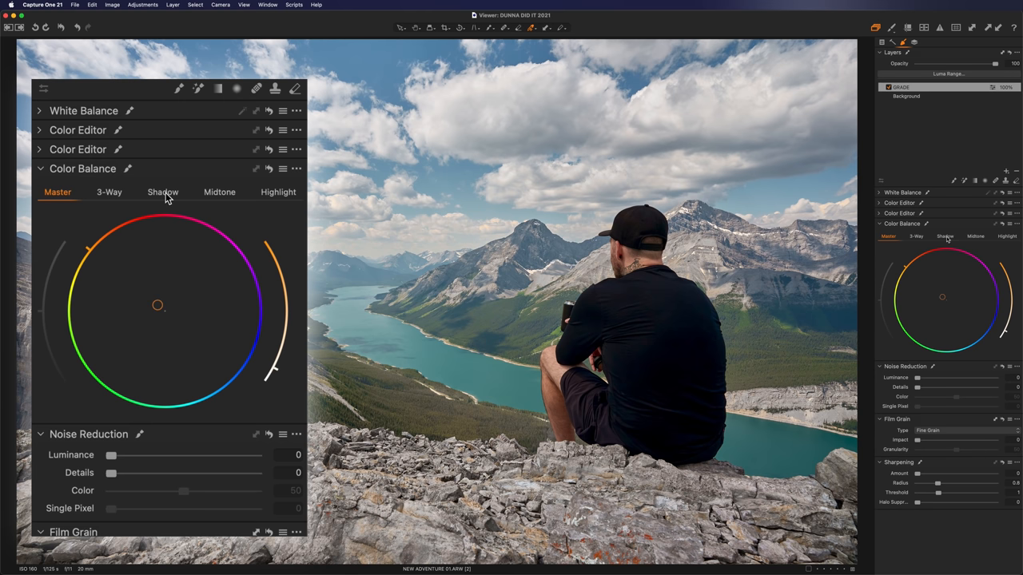
pyautogui.click(109, 192)
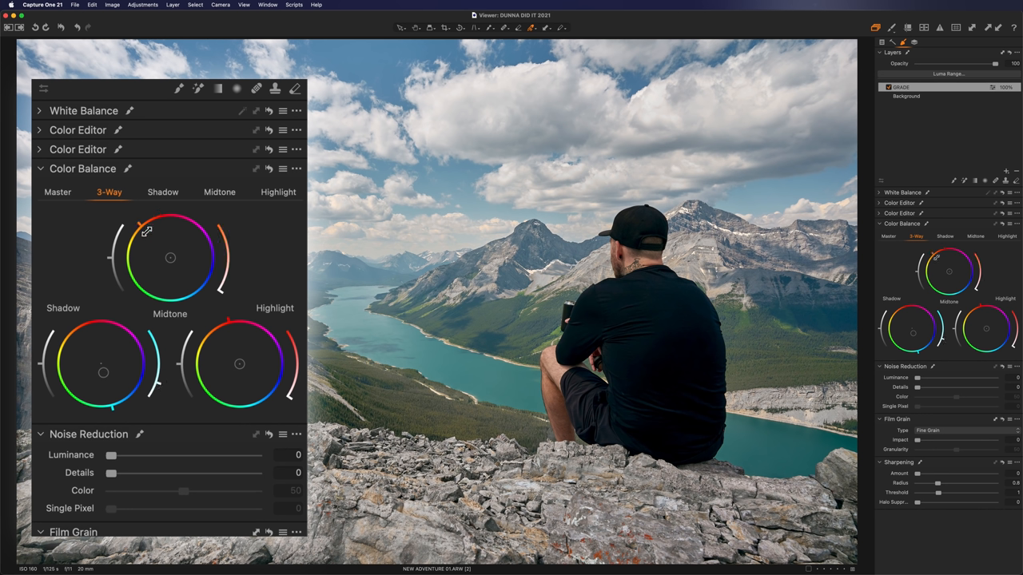
pyautogui.moveTo(150, 235)
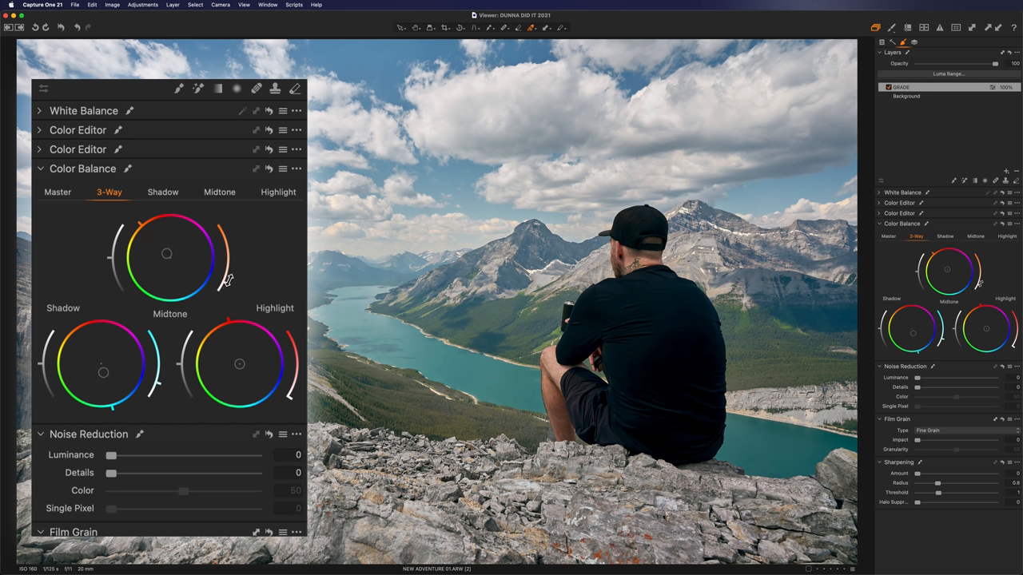
# Step: Push the Midtone wheel toward a warm orange tint on the landscape
pyautogui.moveTo(166, 254); pyautogui.dragTo(159, 246)
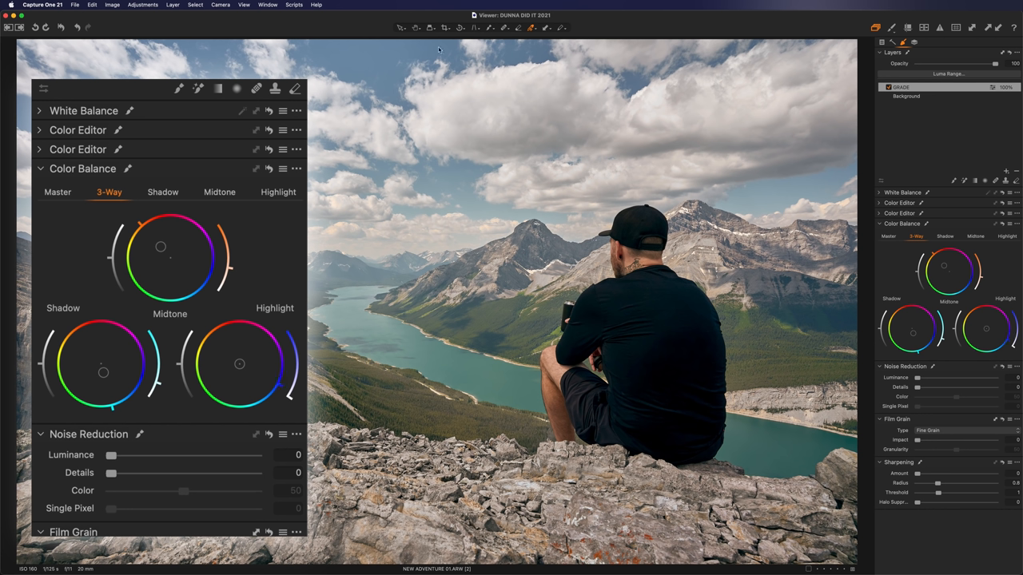
pyautogui.moveTo(289, 401)
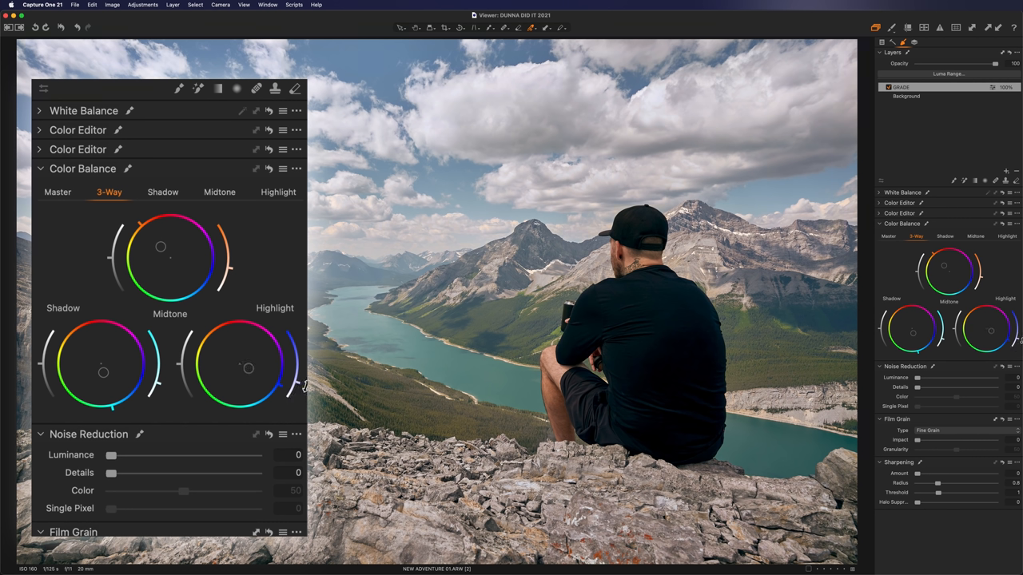
pyautogui.moveTo(281, 390)
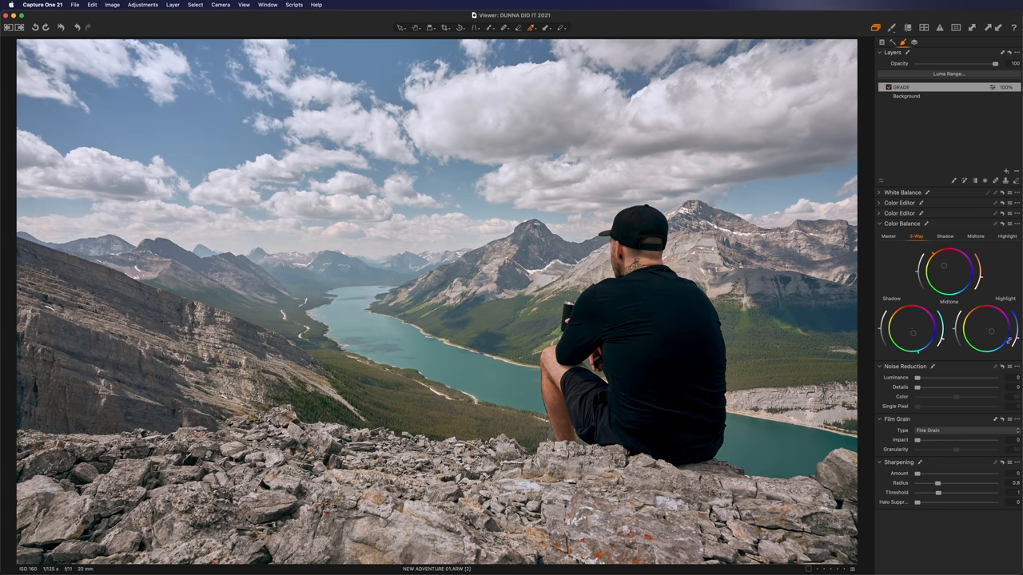
# Step: Add a New Filled Adjustment Layer above GRADE from the Layers tool's + menu
pyautogui.click(903, 86)
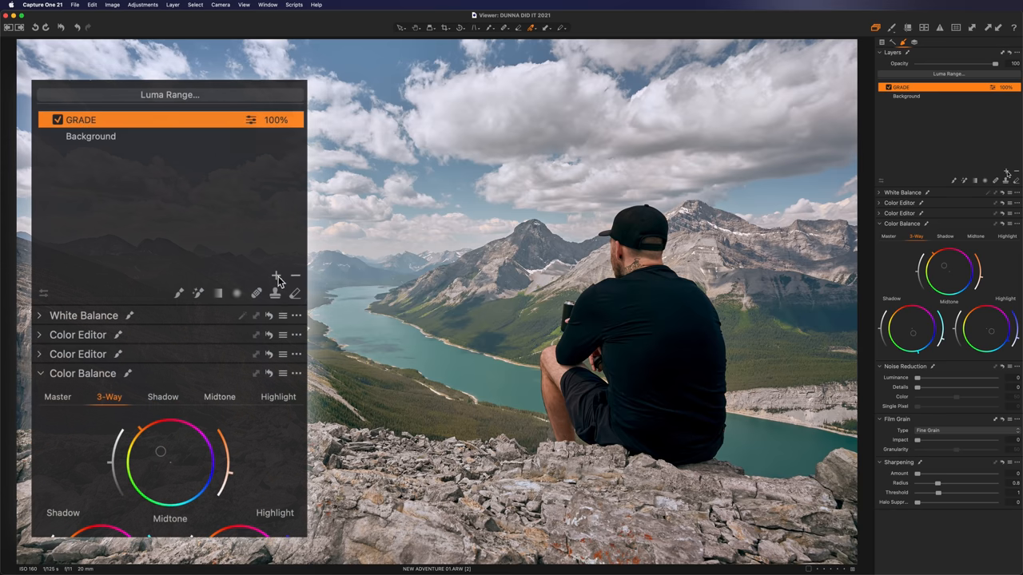
pyautogui.click(275, 275)
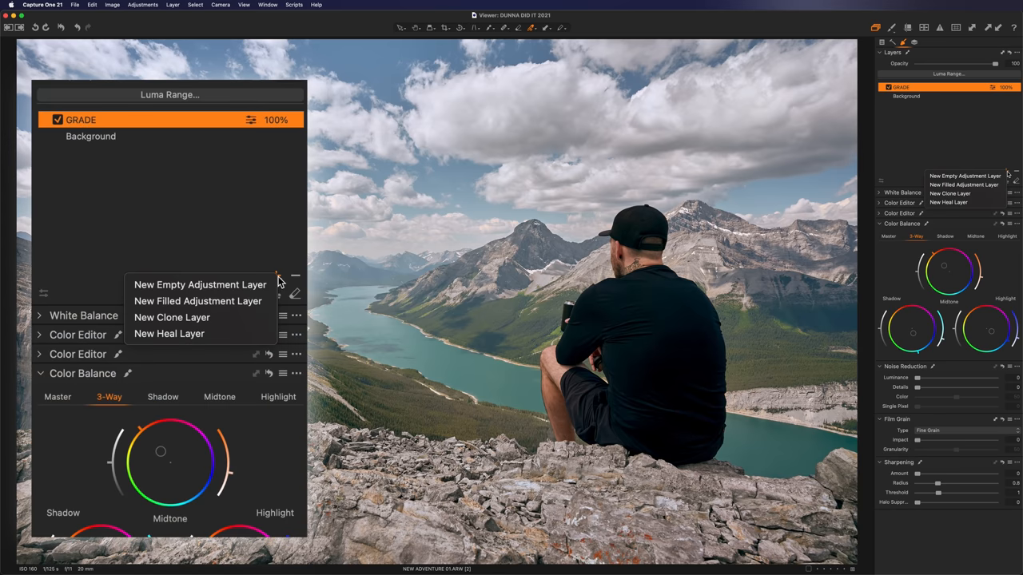
pyautogui.moveTo(227, 301)
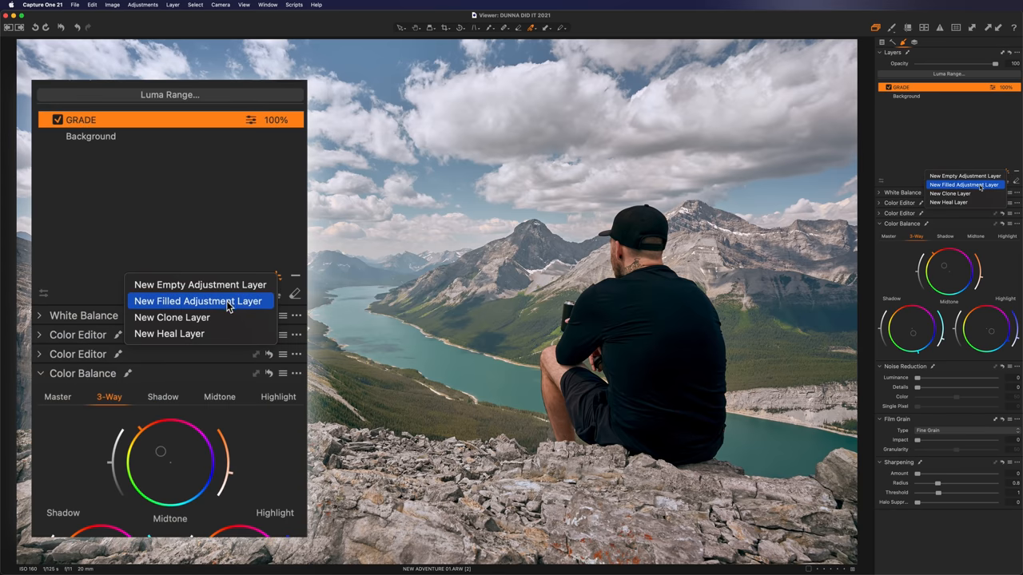
pyautogui.click(198, 300)
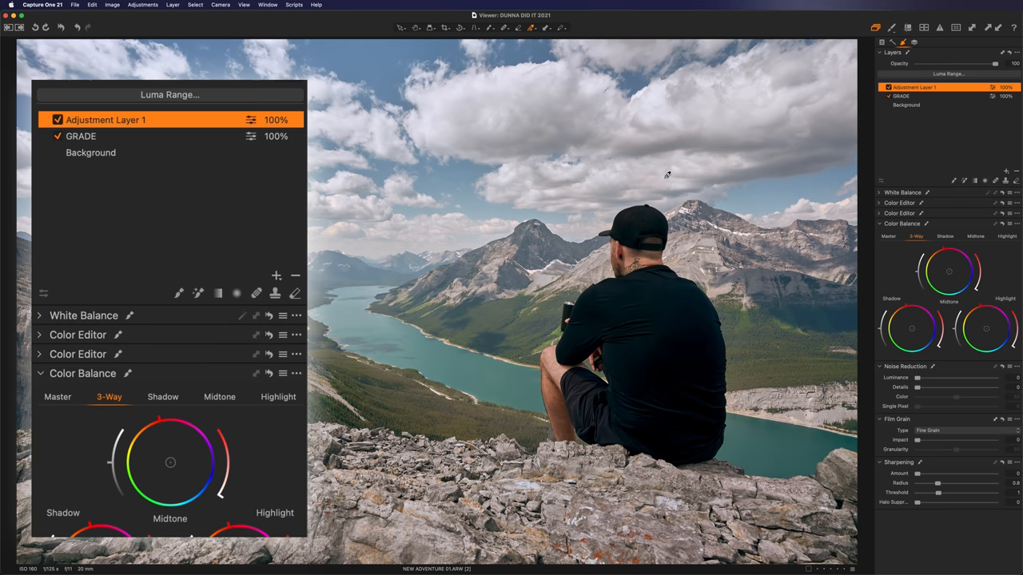